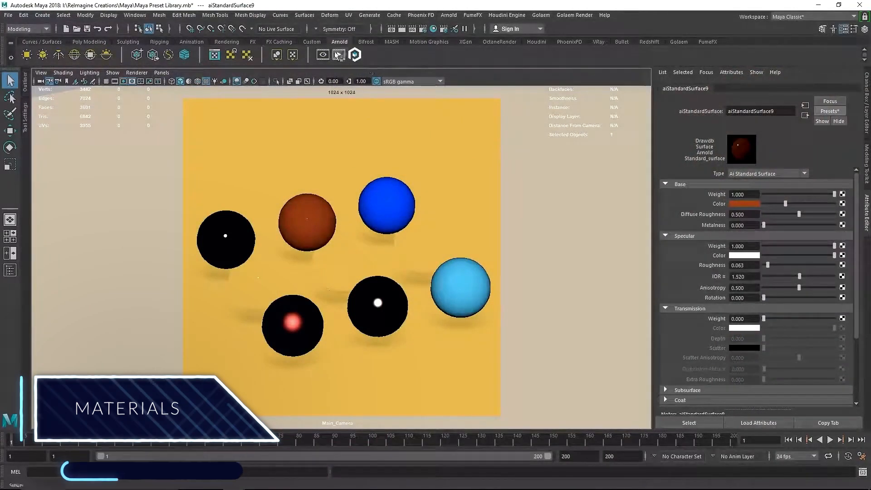
Show the sphere scene in Arnold RenderView and list the aiStandardSurface9 material presets.
click(322, 55)
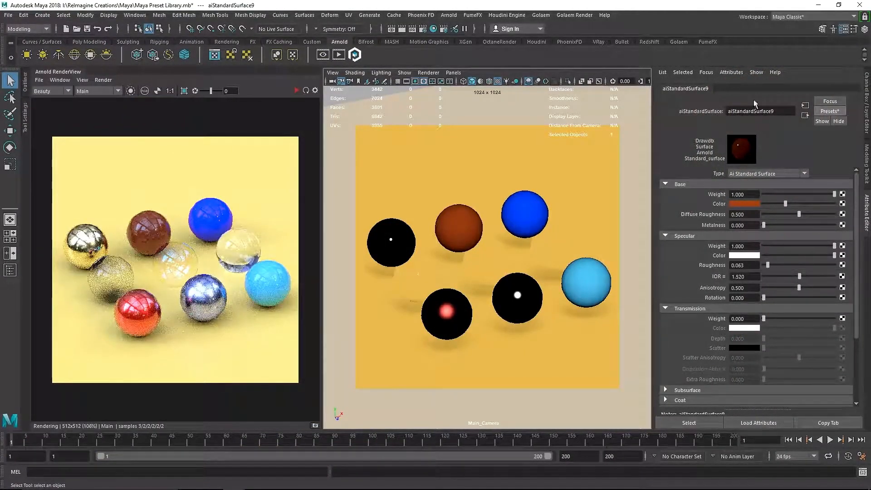
click(827, 111)
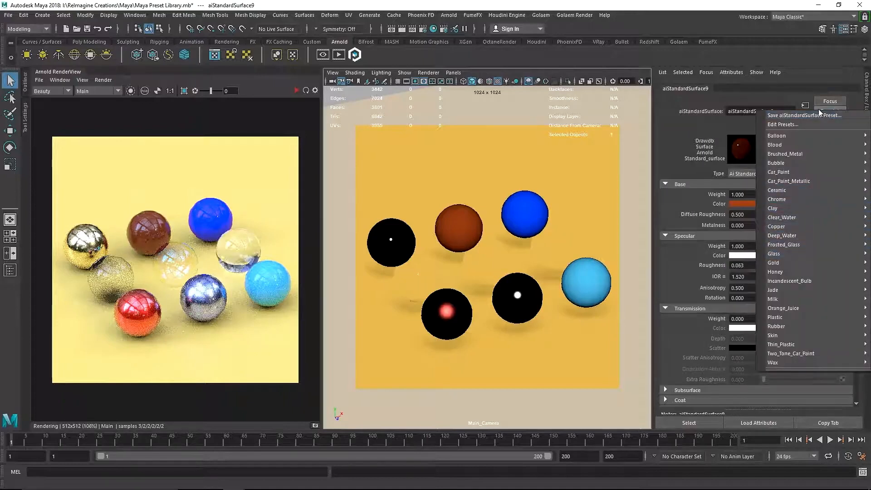